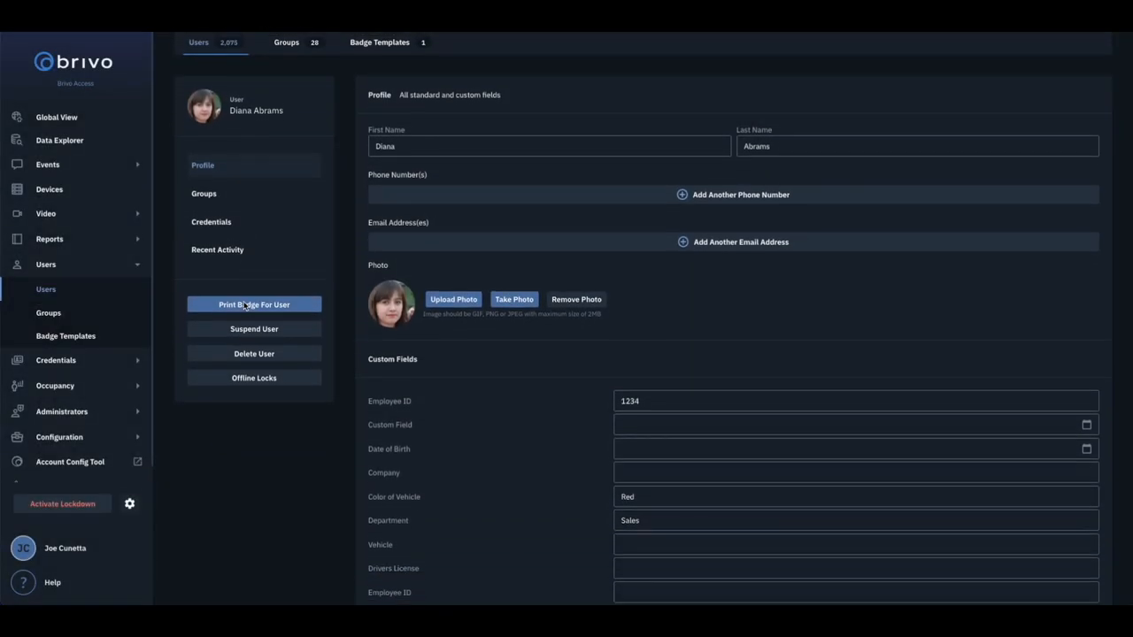
Review the Manage custom fields permission in Administrators > Roles
scroll("down", 3)
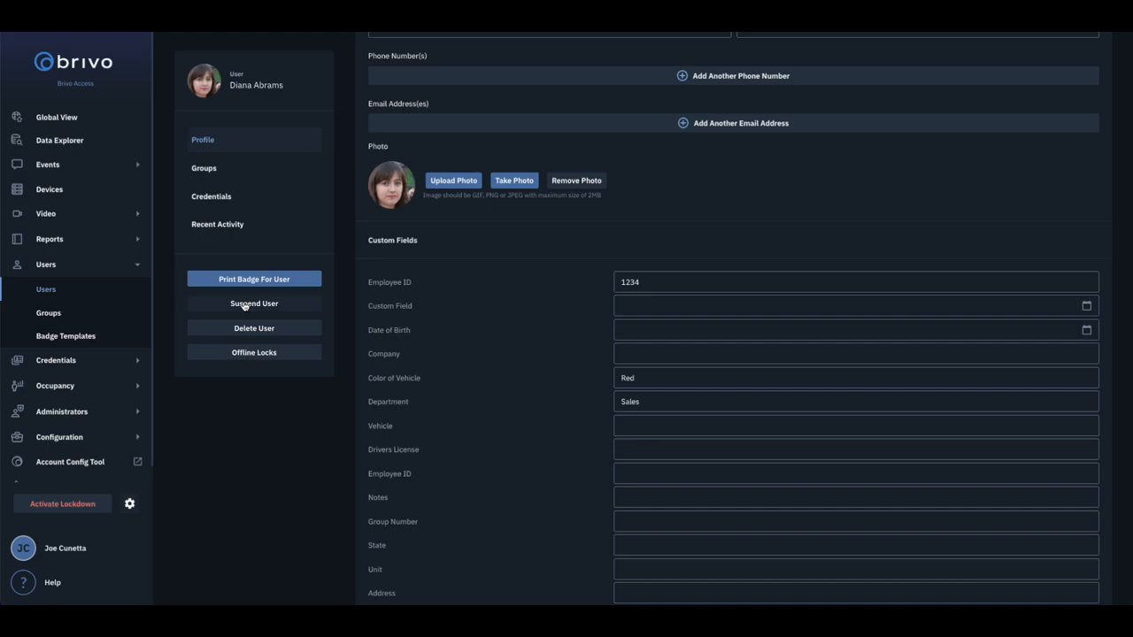
left_click(60, 340)
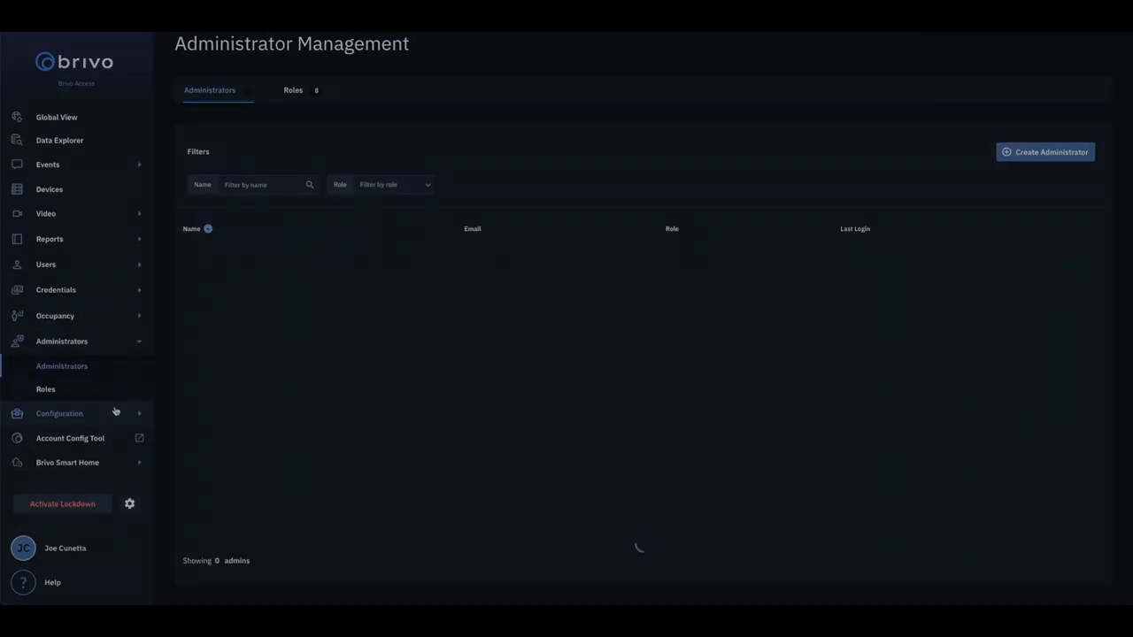
left_click(46, 389)
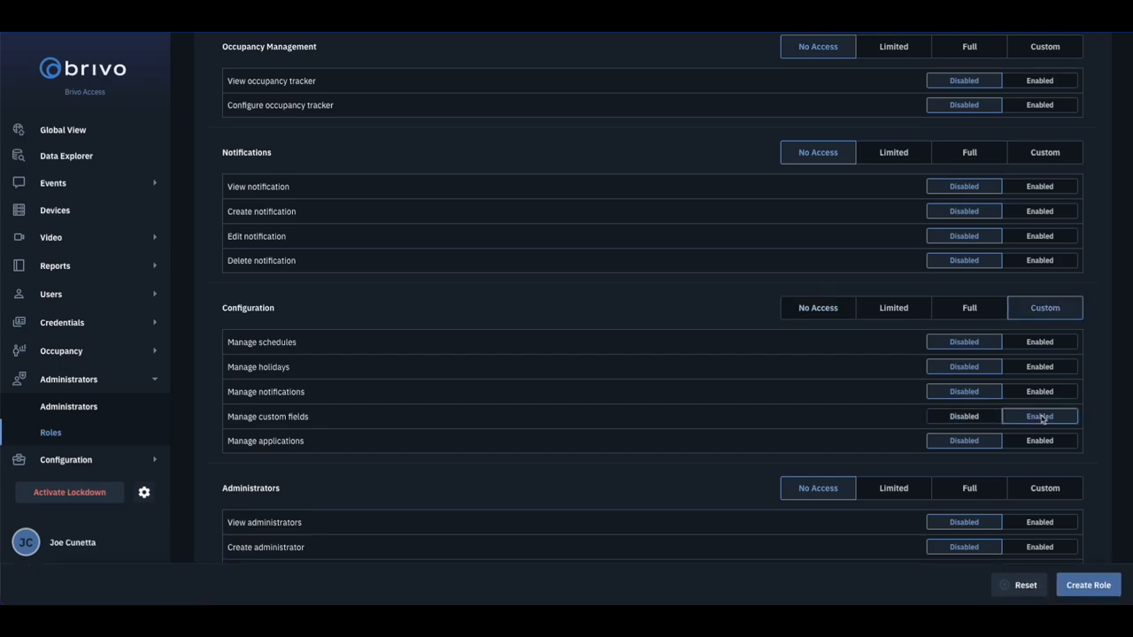
scroll("up", 3)
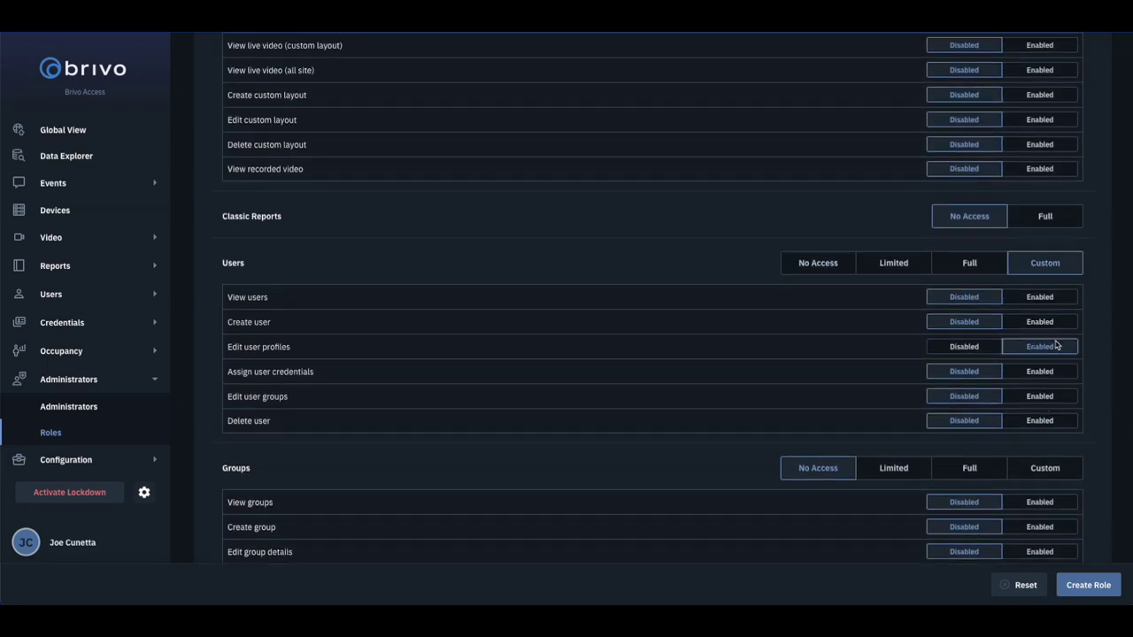
mouse_move(161, 357)
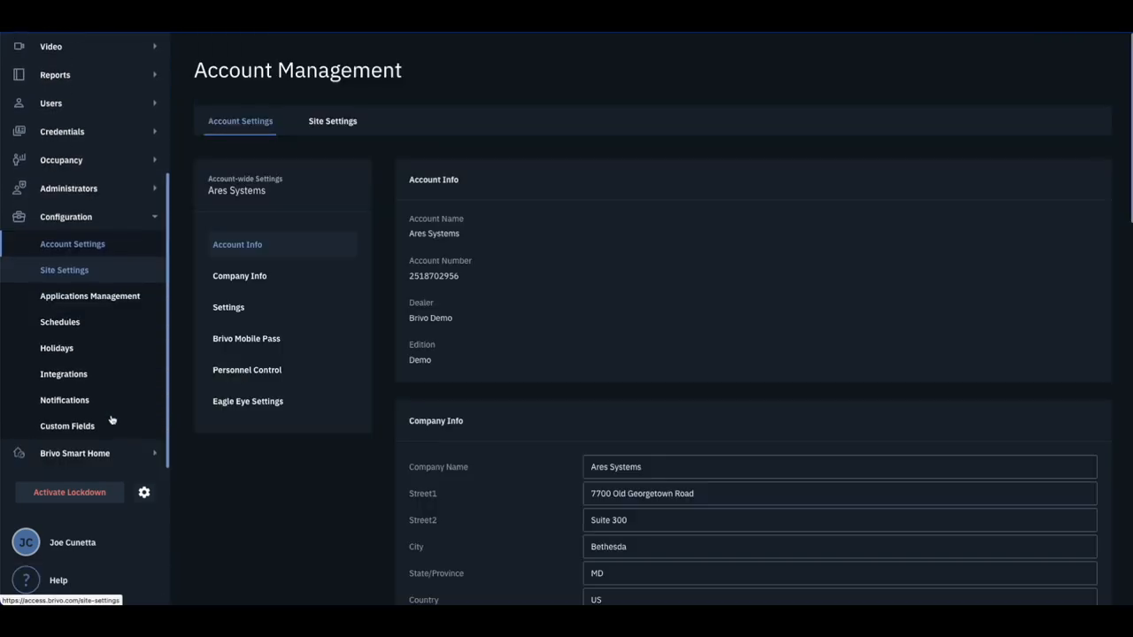
On the Custom Fields page, drag the Employee ID row above Date of Birth to the top
left_click(68, 424)
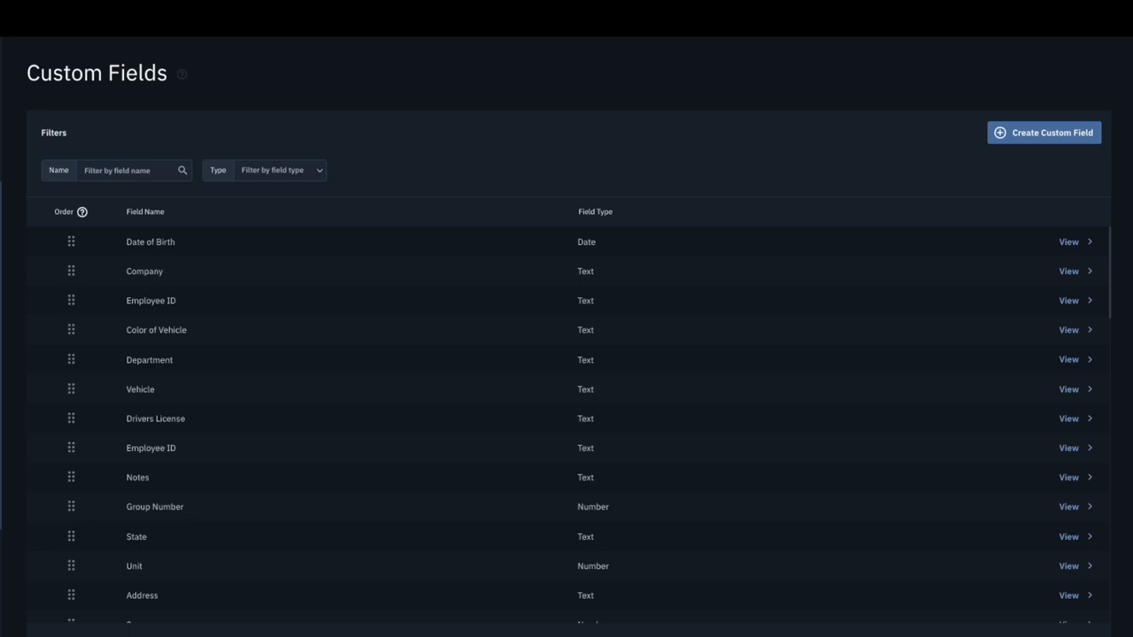
mouse_move(71, 308)
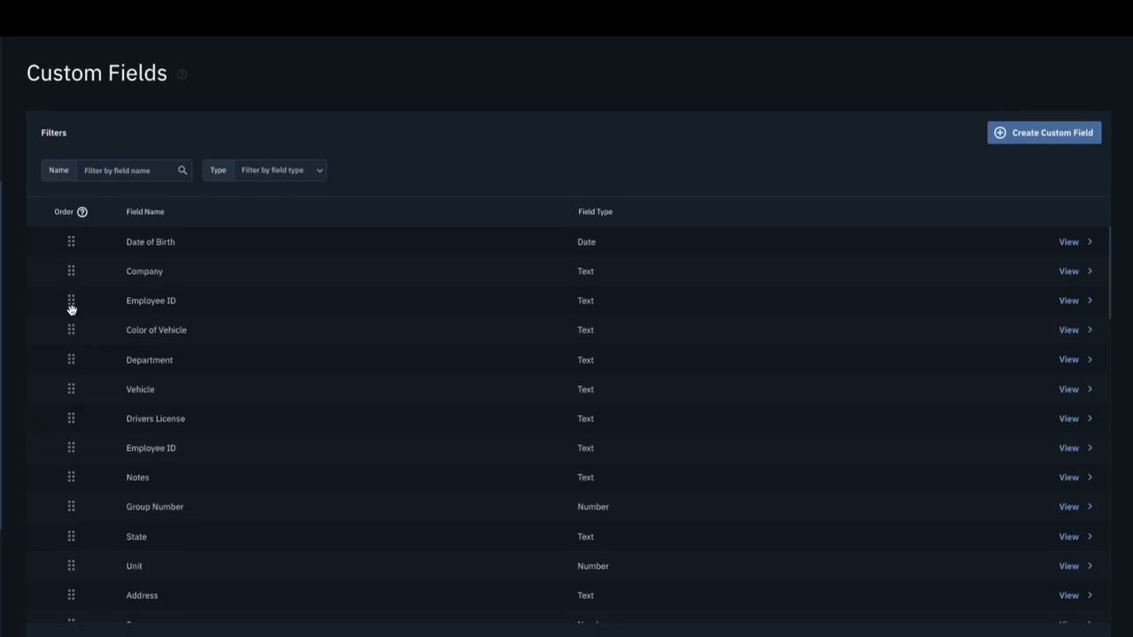
mouse_move(120, 195)
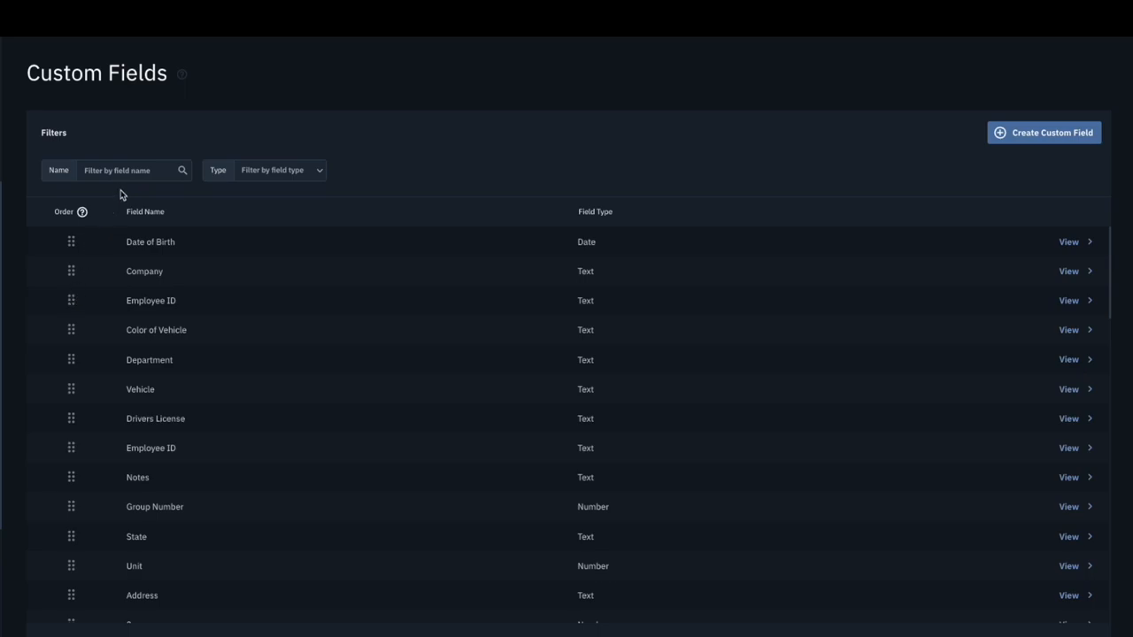
left_click(121, 170)
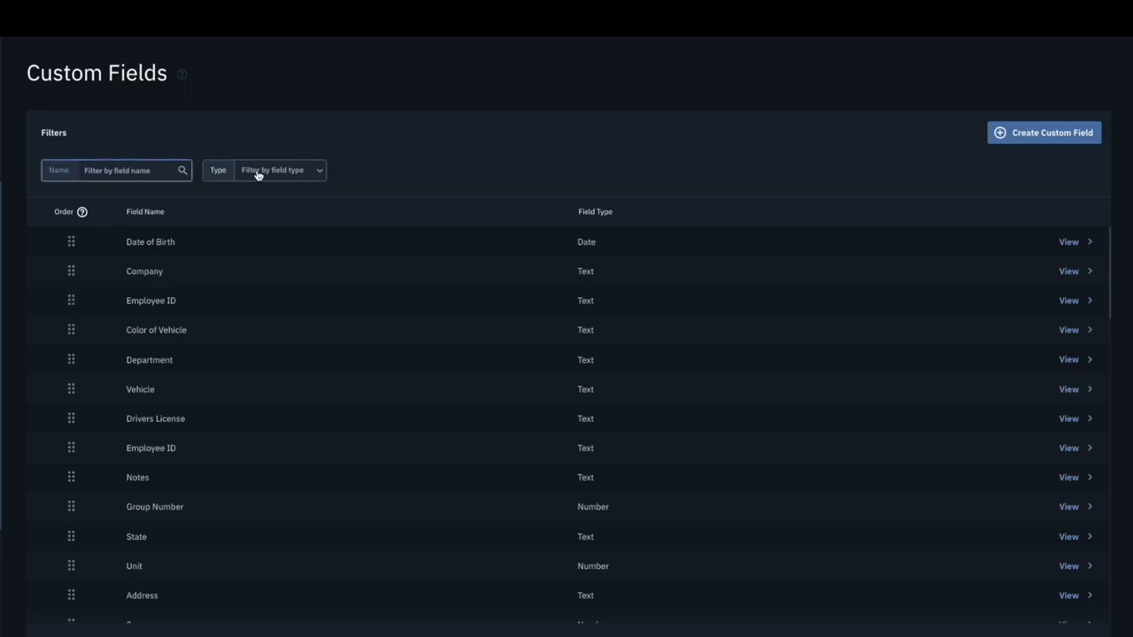
left_click(280, 170)
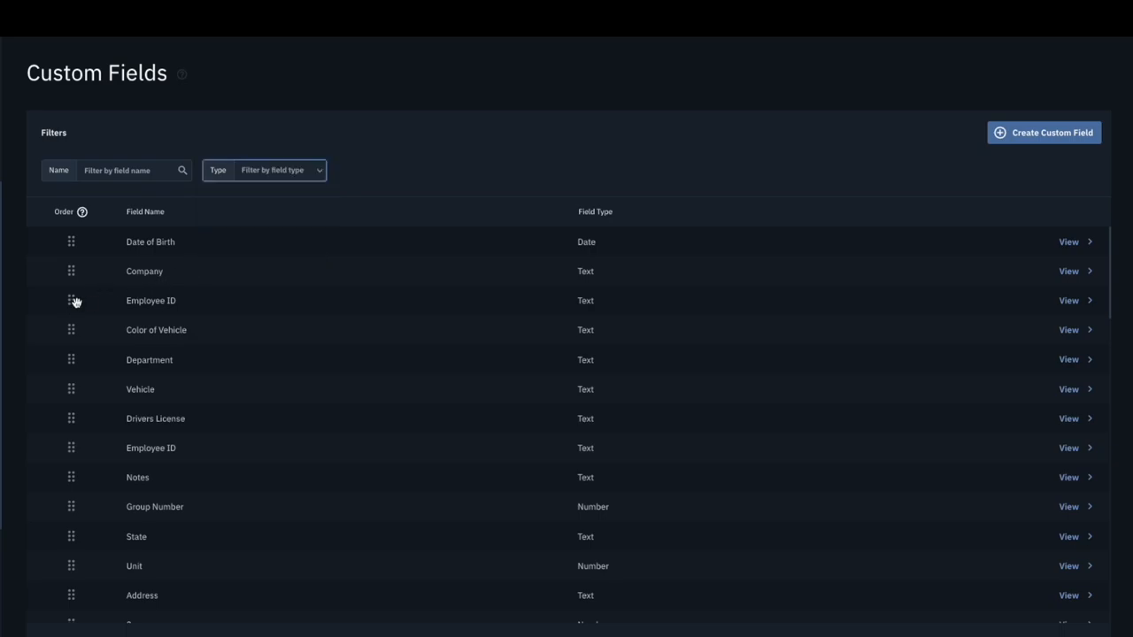
left_click_drag(71, 301, 71, 239)
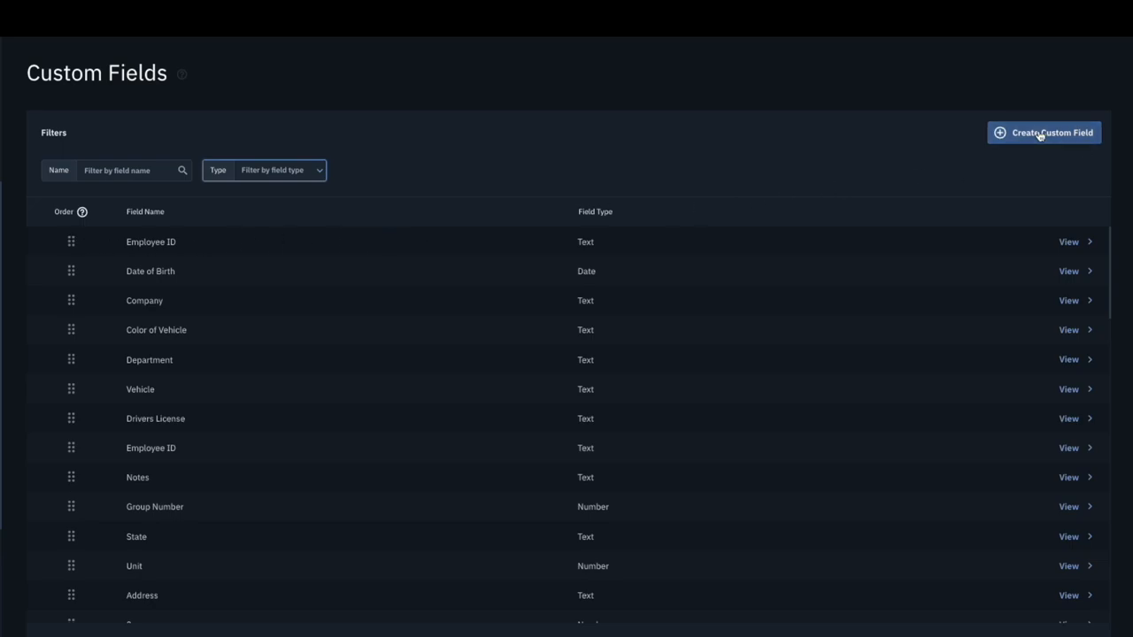
Start a new custom field named 'Custom Field' of type Date
left_click(1044, 132)
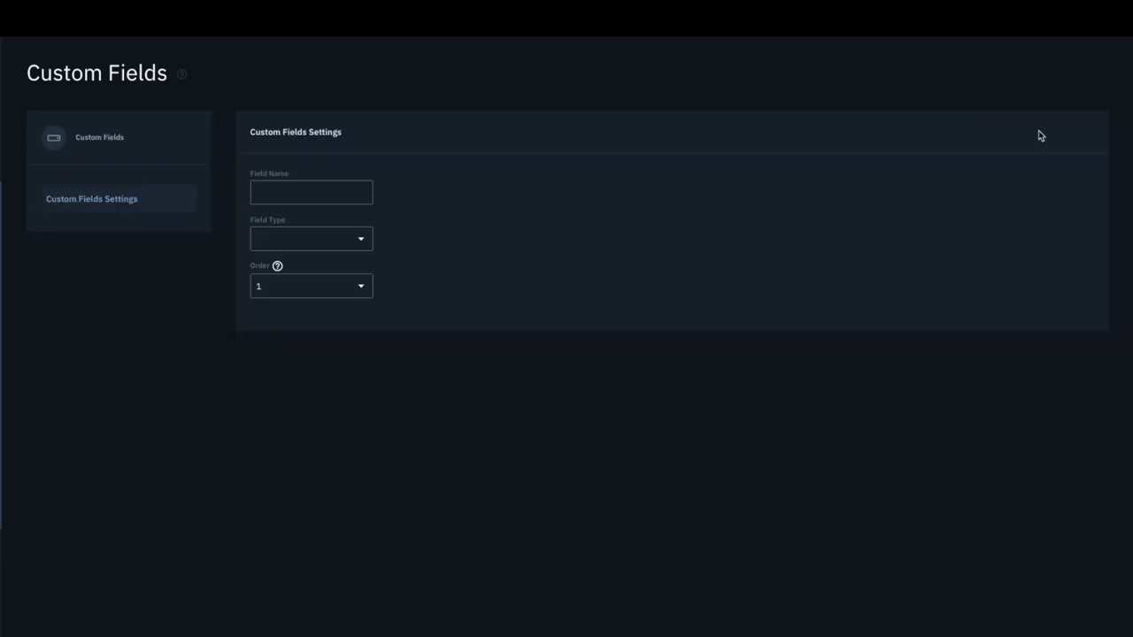
type("Custom Field")
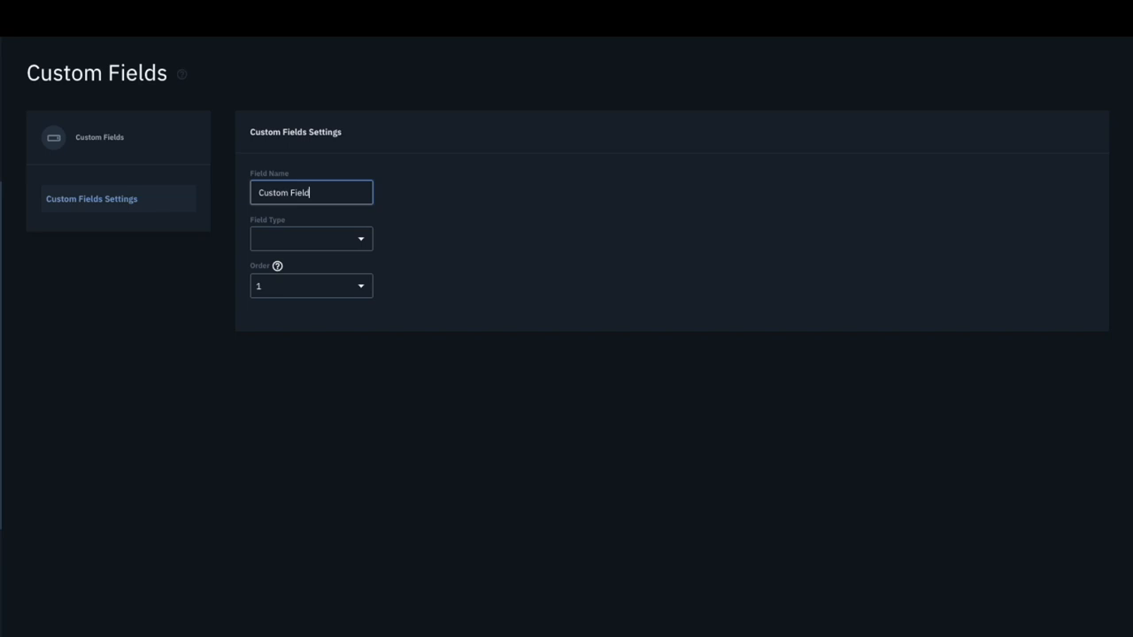
left_click(311, 237)
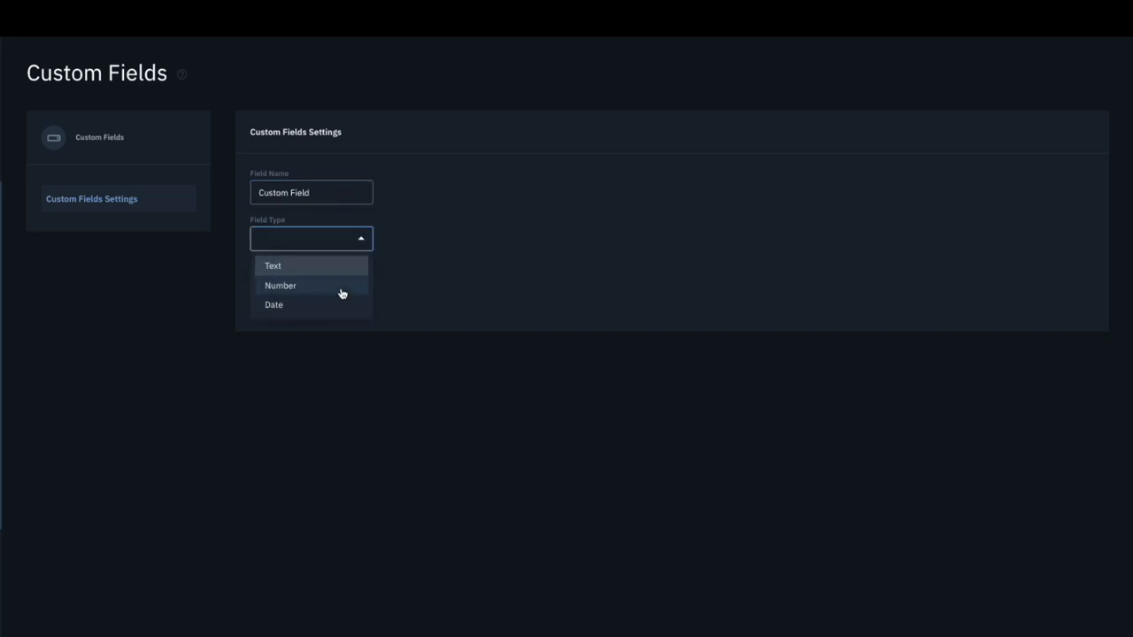
mouse_move(340, 305)
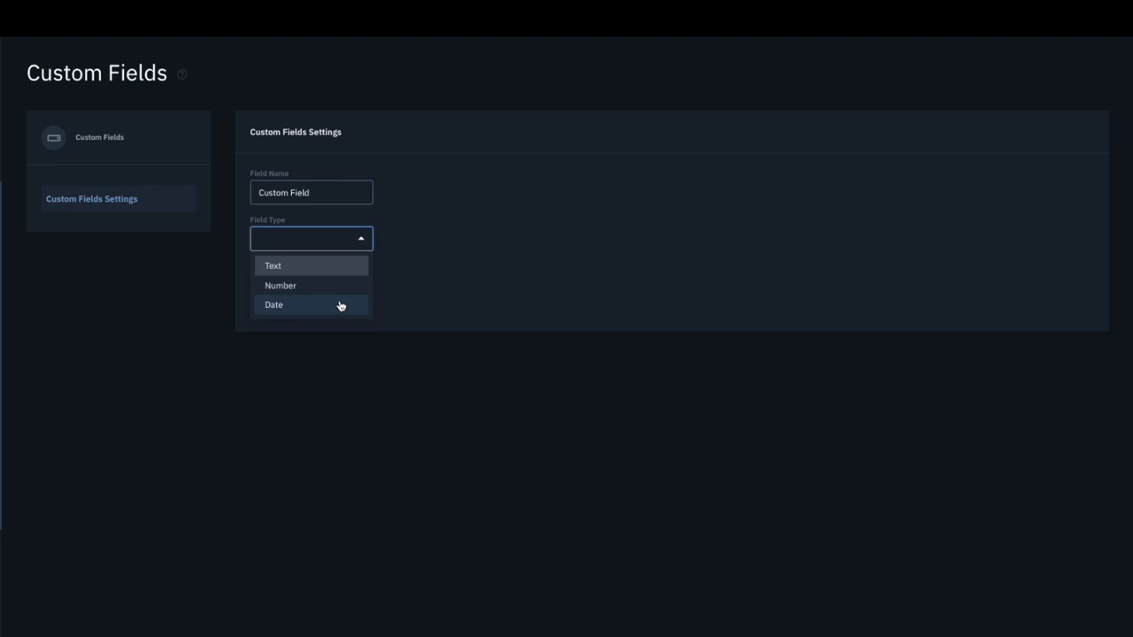
left_click(272, 305)
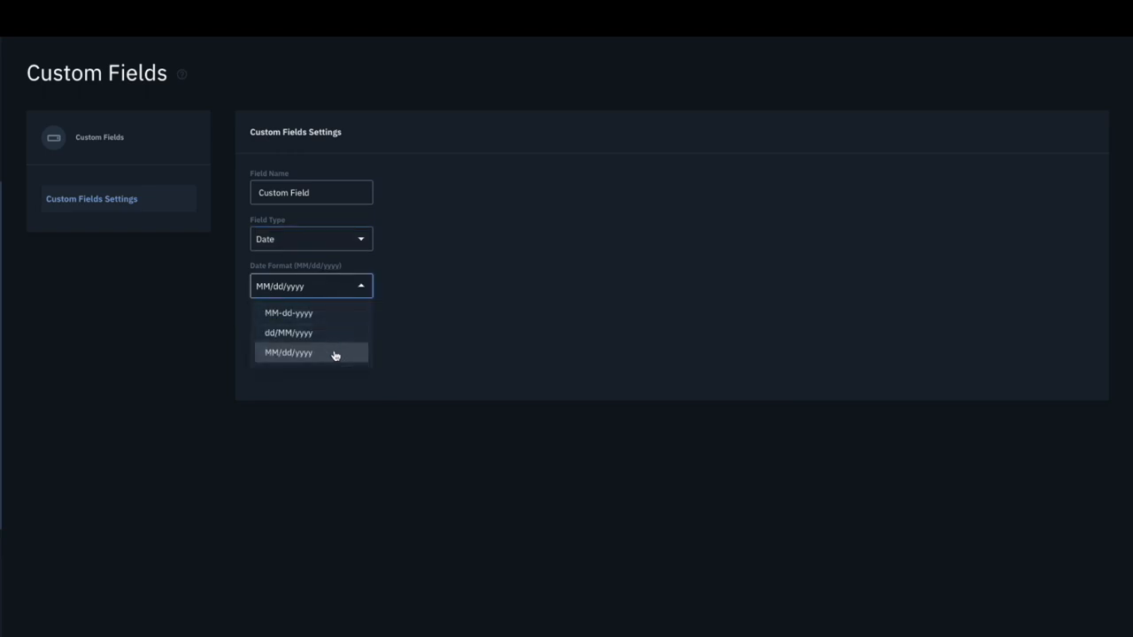
Set its date format to MM-dd-yyyy, order to 2, and save it
left_click(289, 311)
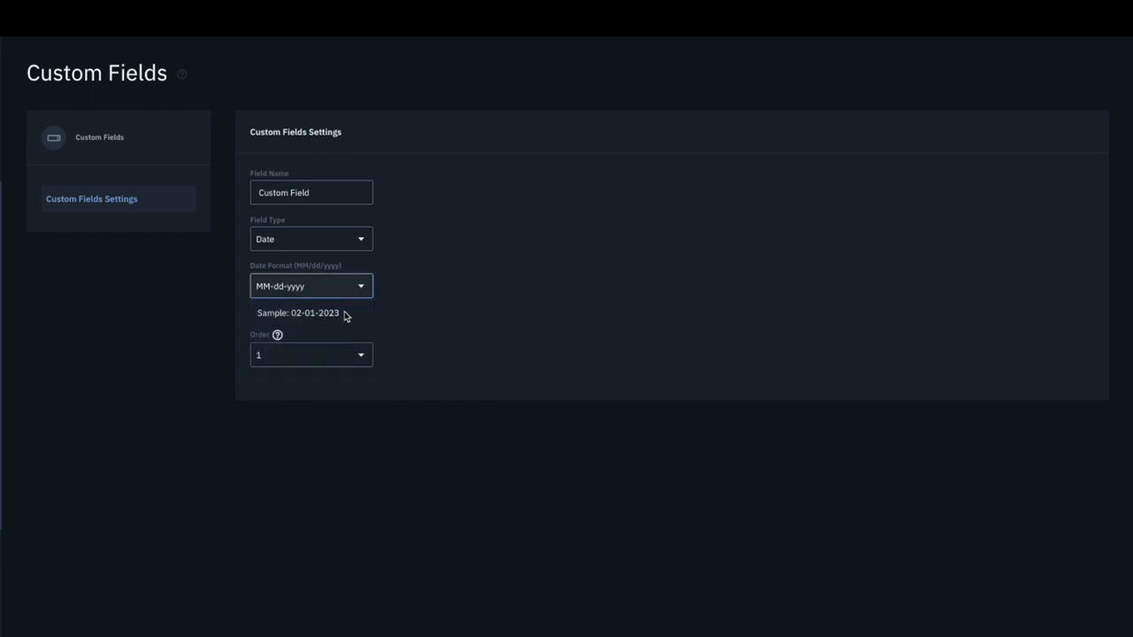
left_click(311, 354)
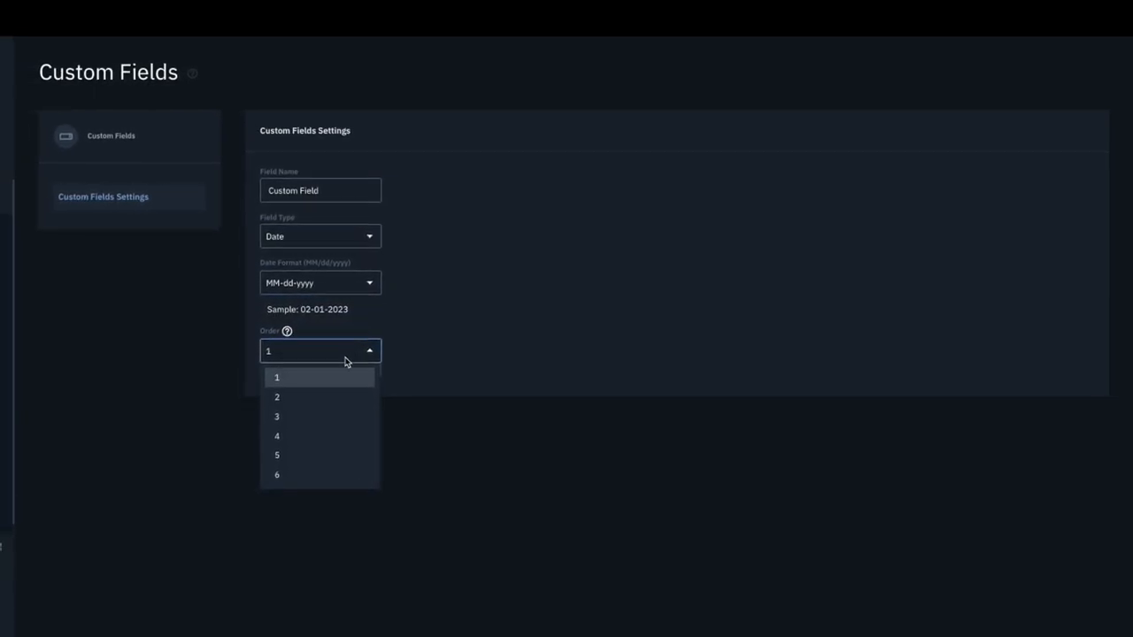
left_click(276, 396)
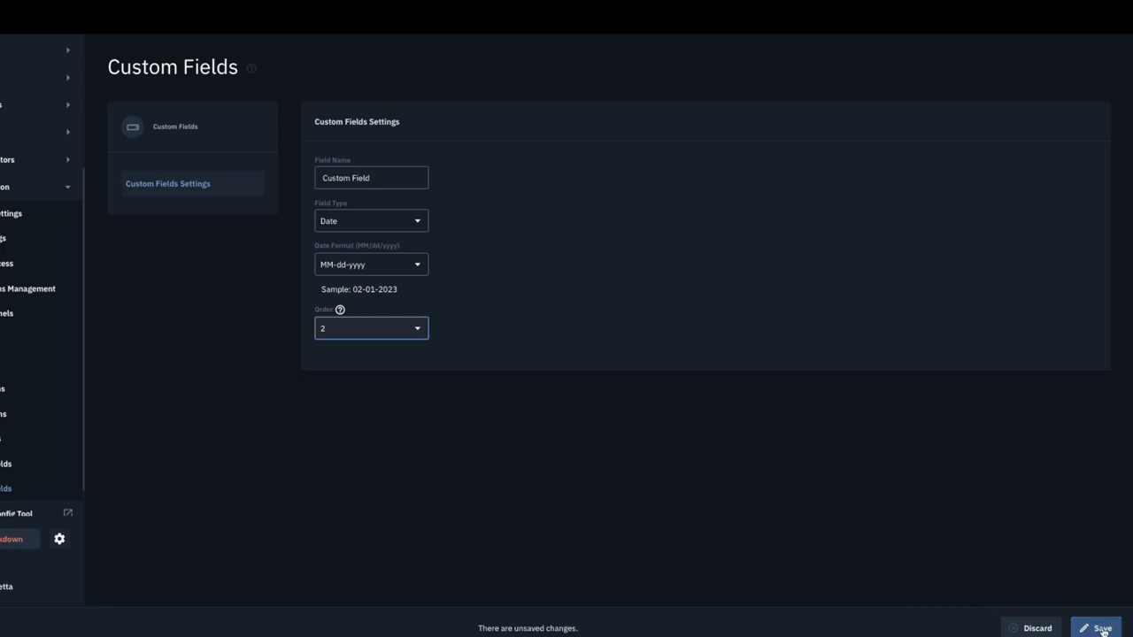
left_click(1097, 627)
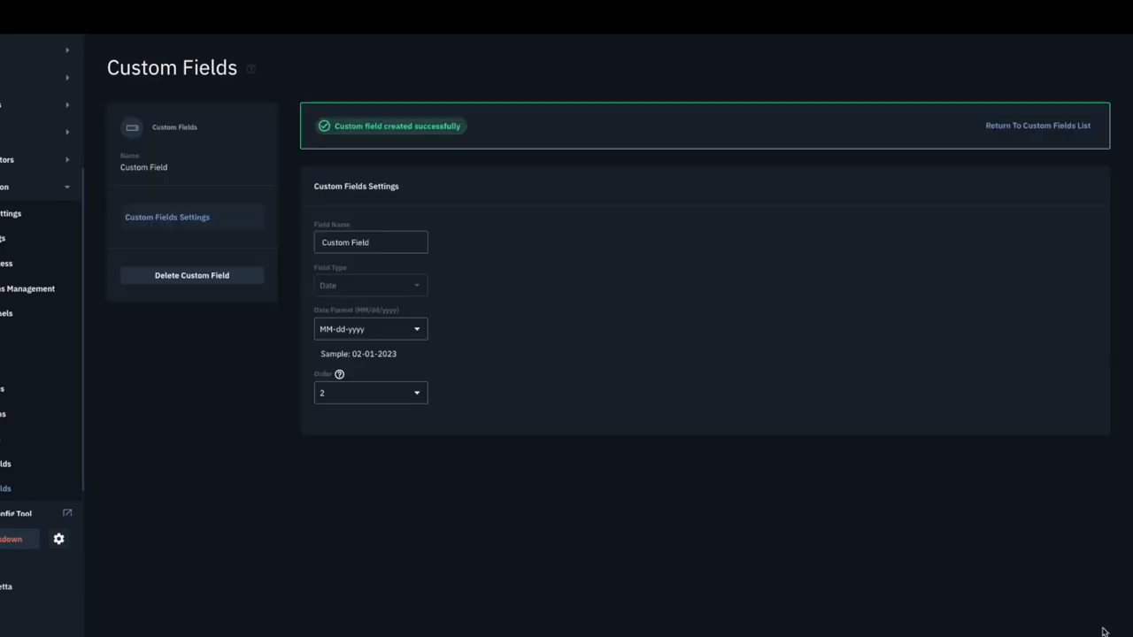